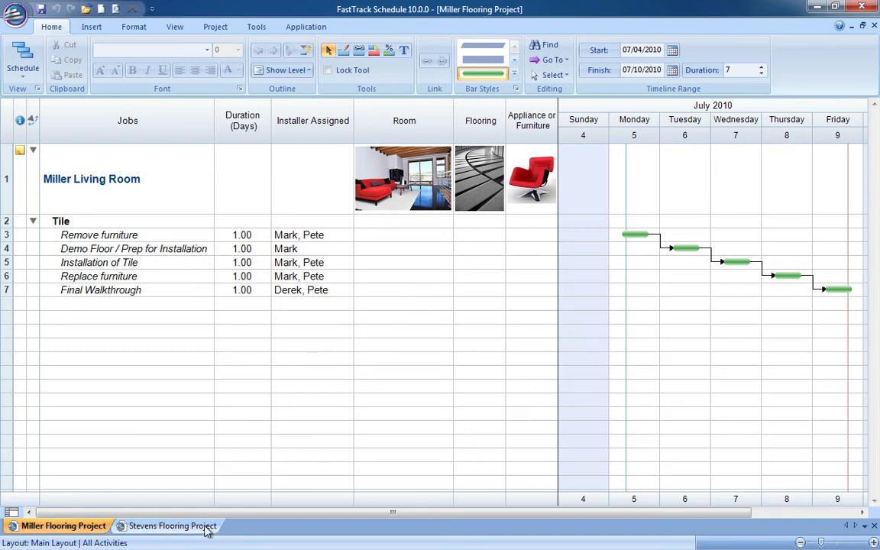
Switch to the Stevens Flooring Project schedule showing the Stevens Kitchen Wood tasks
left_click(172, 526)
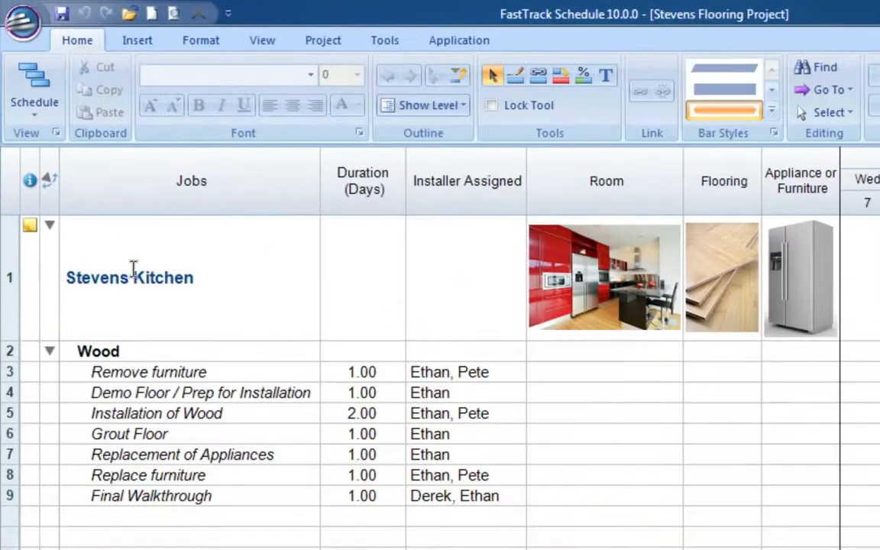
Create a new schedule from the Flooring Projects (master file) template with Keep Everything
left_click(23, 23)
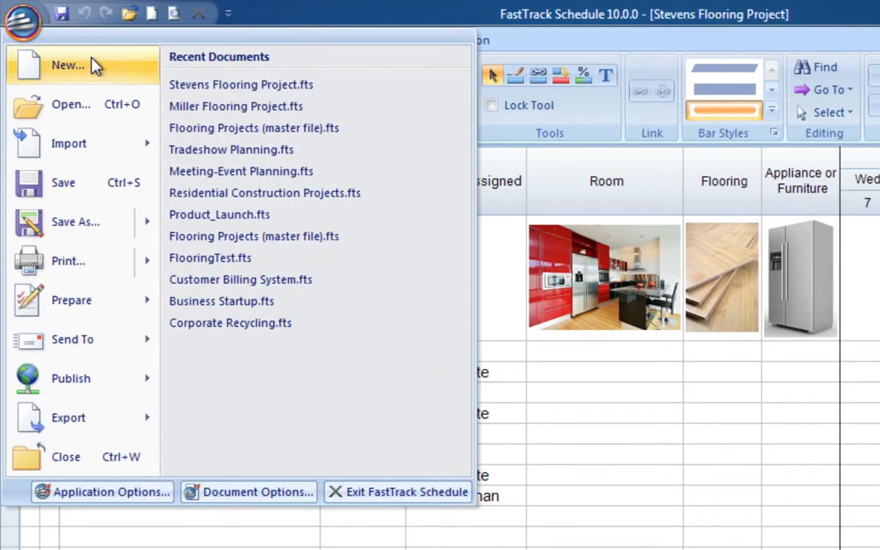
left_click(68, 65)
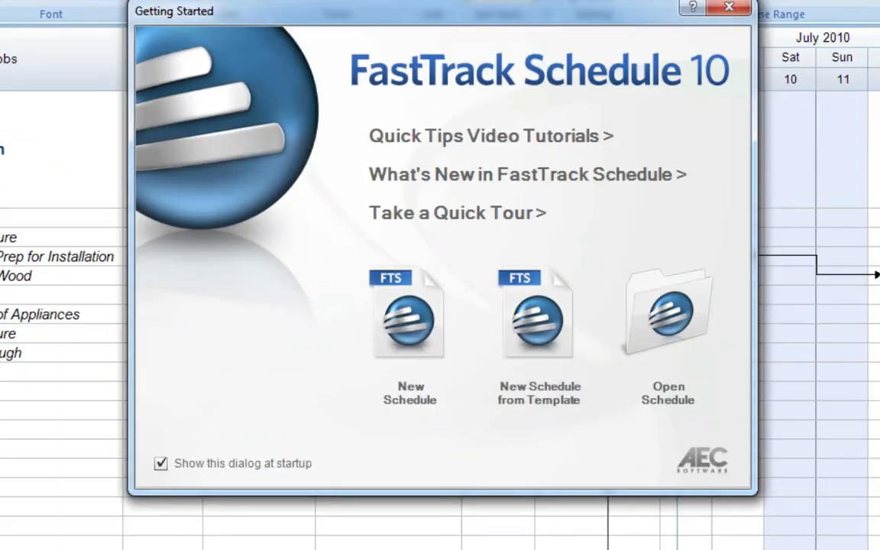
mouse_move(550, 336)
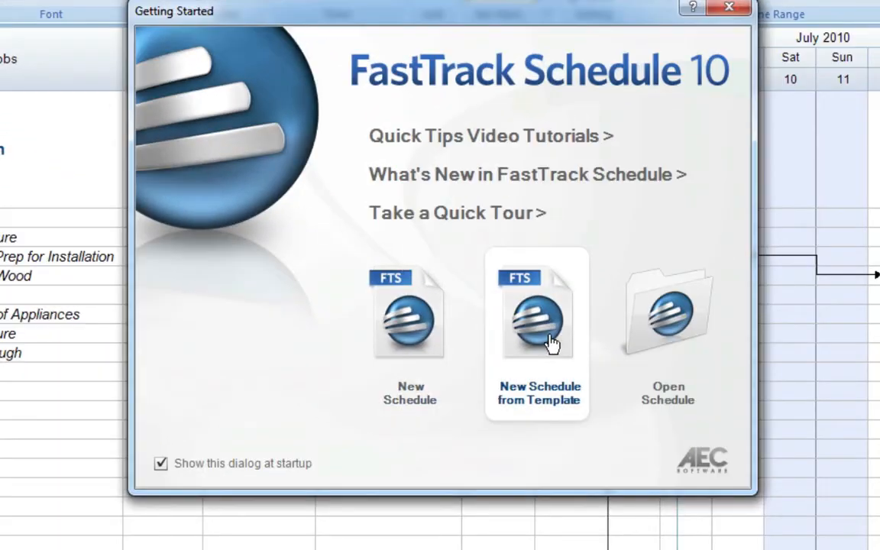
left_click(538, 333)
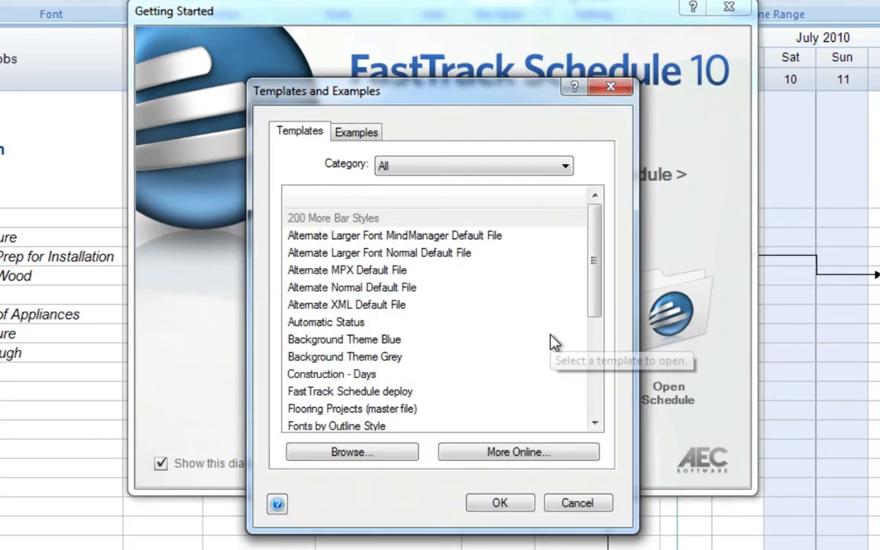
left_click(352, 410)
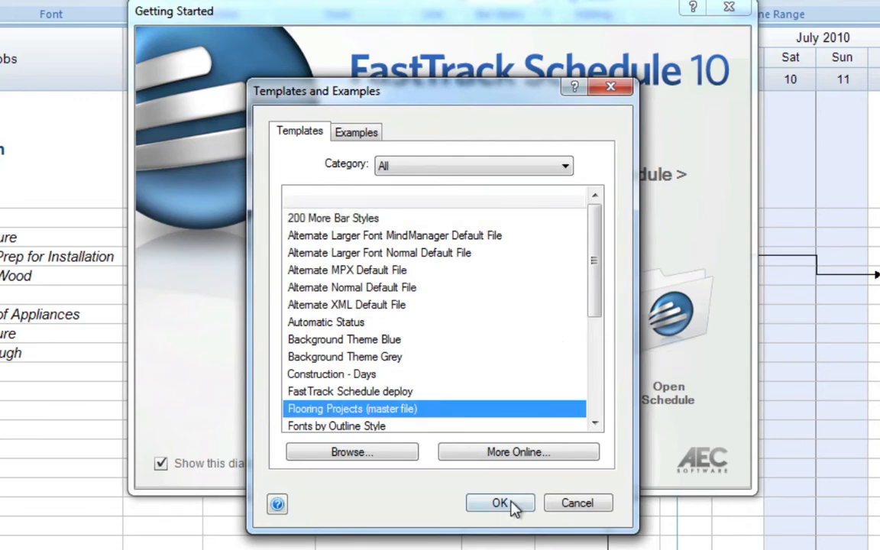
left_click(500, 503)
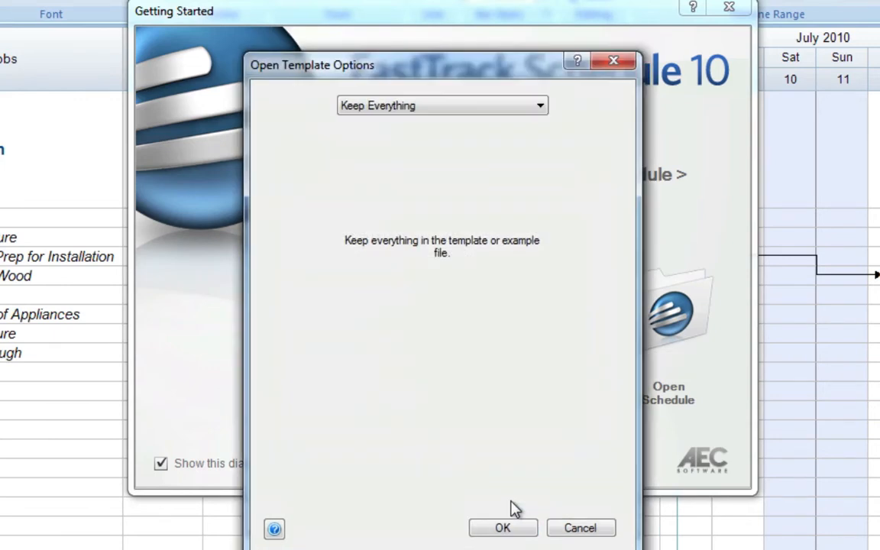
left_click(503, 529)
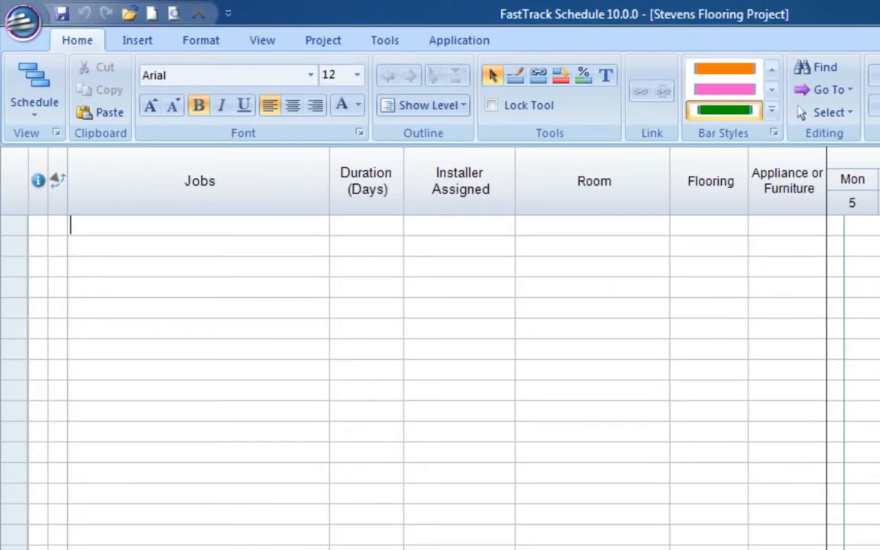
In Define Consolidation, add the Miller Flooring Project file as a source
left_click(385, 40)
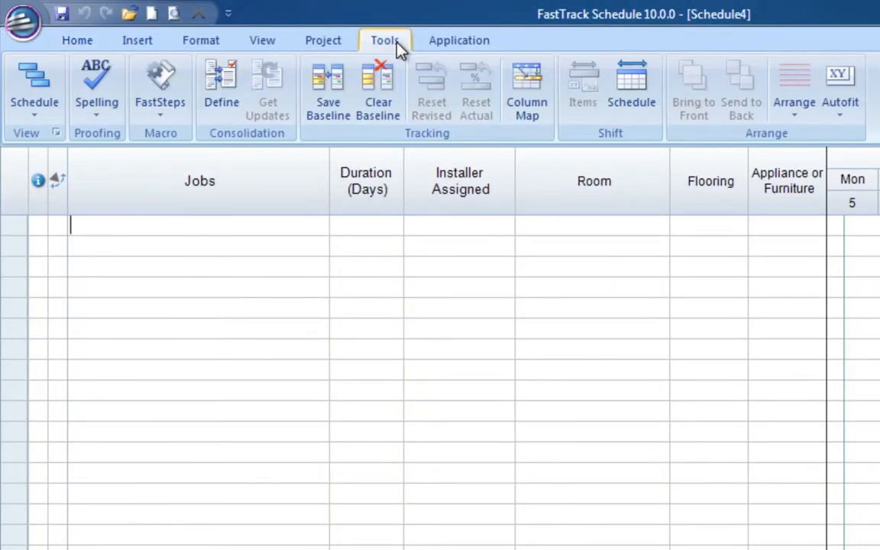
mouse_move(220, 88)
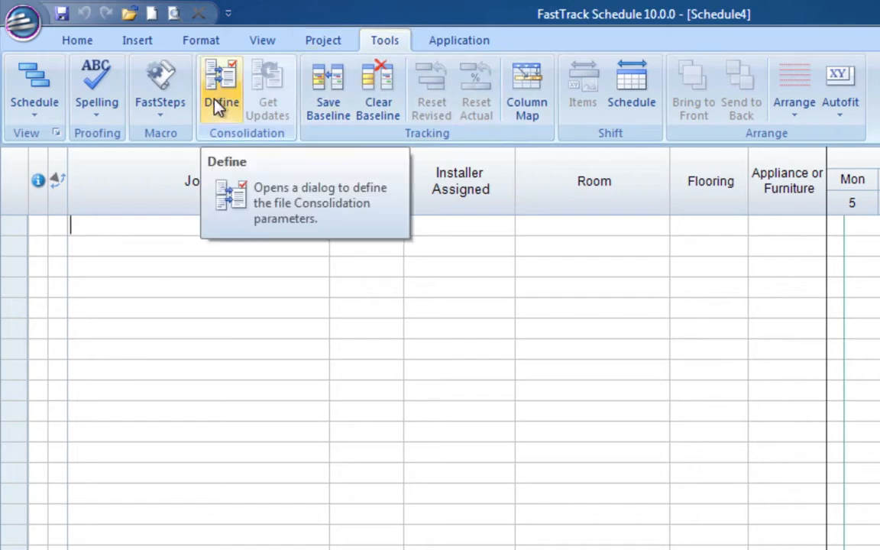
left_click(221, 92)
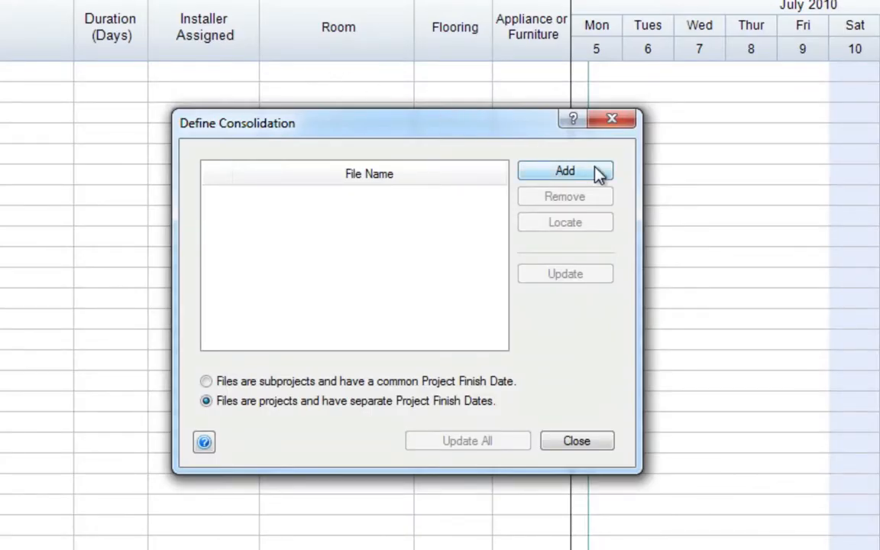
left_click(566, 171)
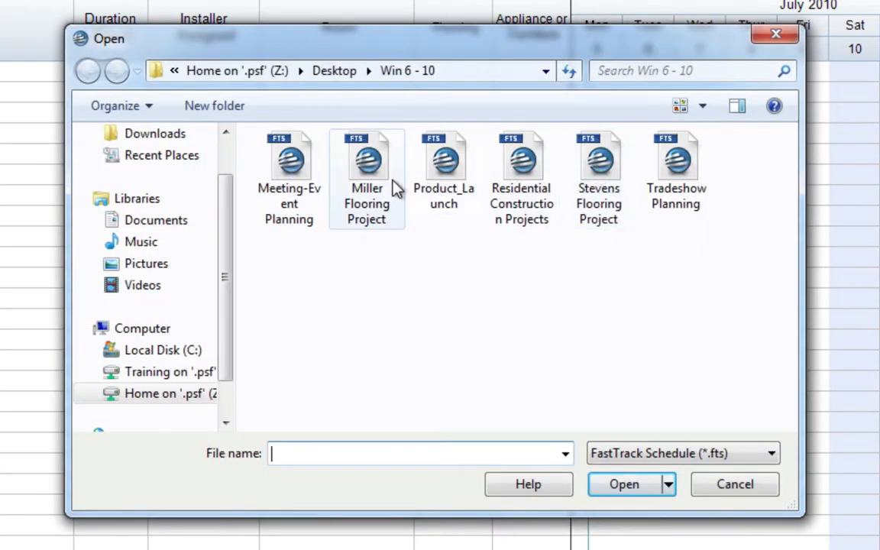
left_click(367, 165)
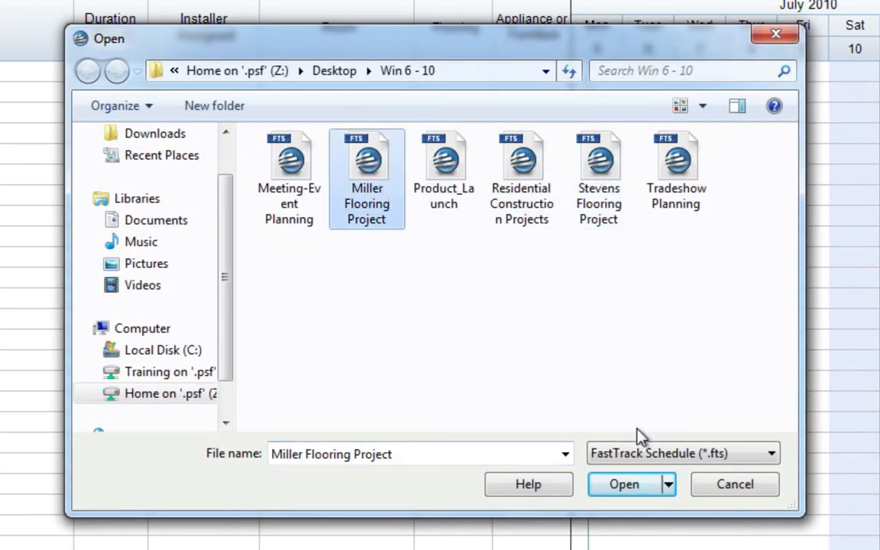
left_click(624, 483)
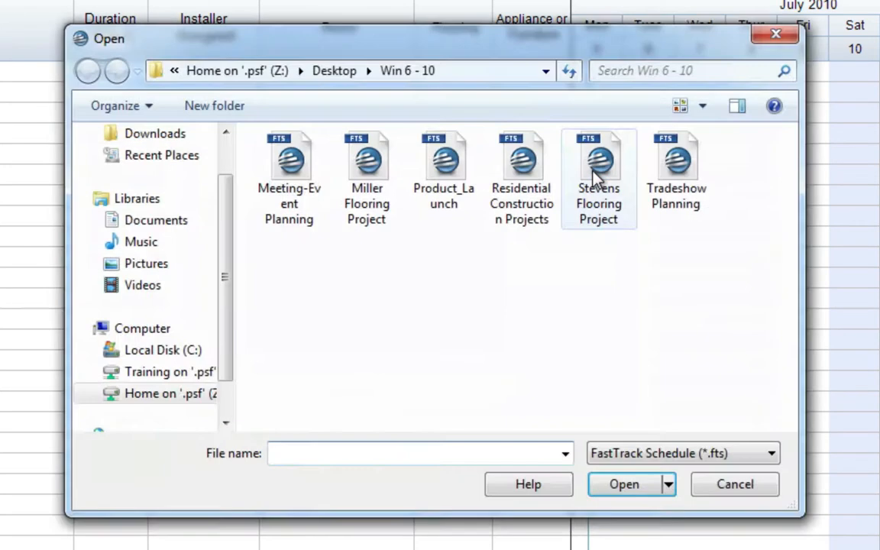
Add the Stevens Flooring Project file as the second consolidation source
left_click(599, 161)
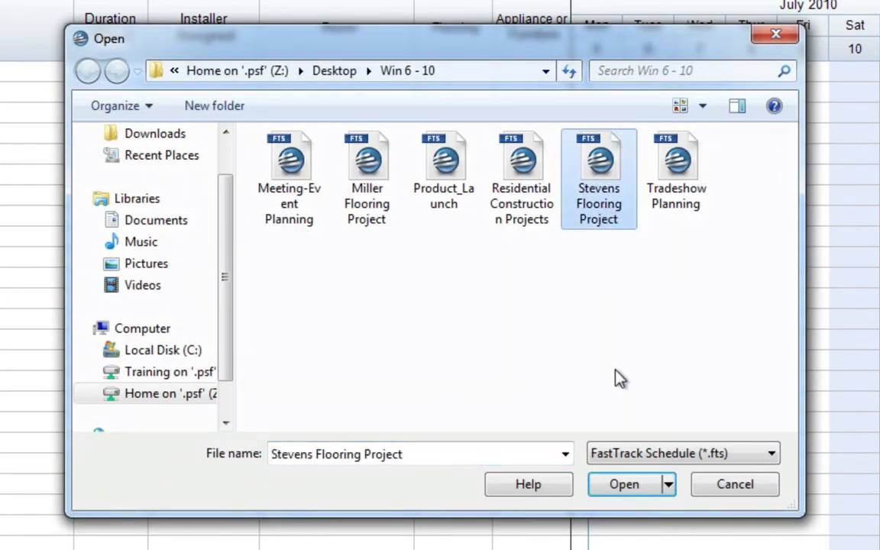
left_click(623, 483)
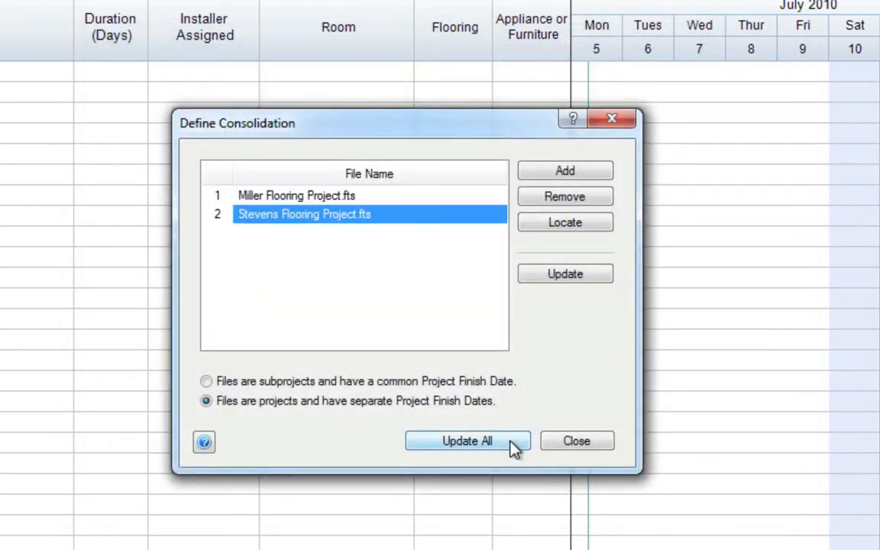
Update All to pull in Miller and Stevens jobs, then show installer resource workload
left_click(467, 440)
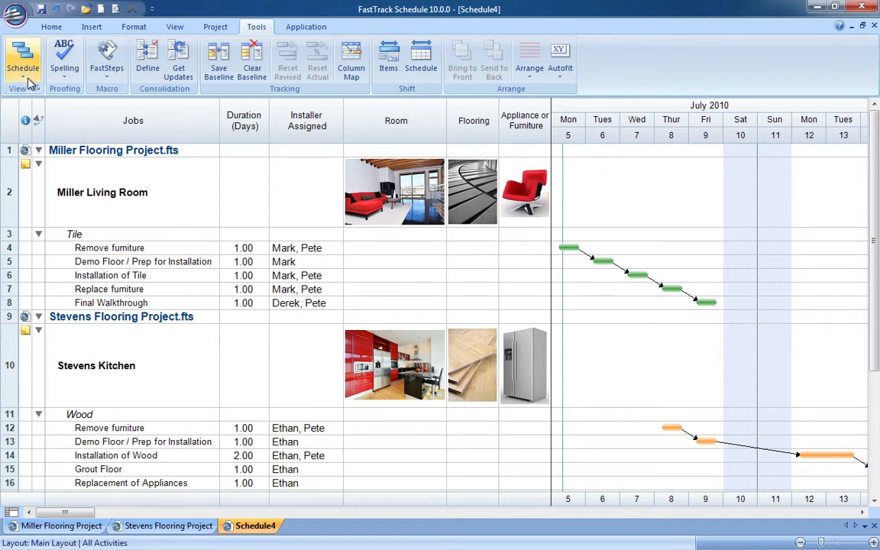
left_click(21, 58)
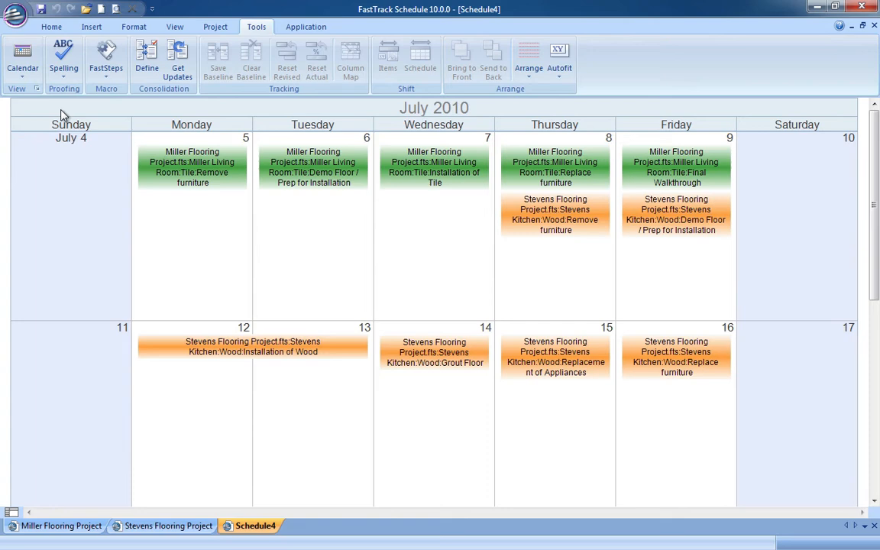
left_click(22, 61)
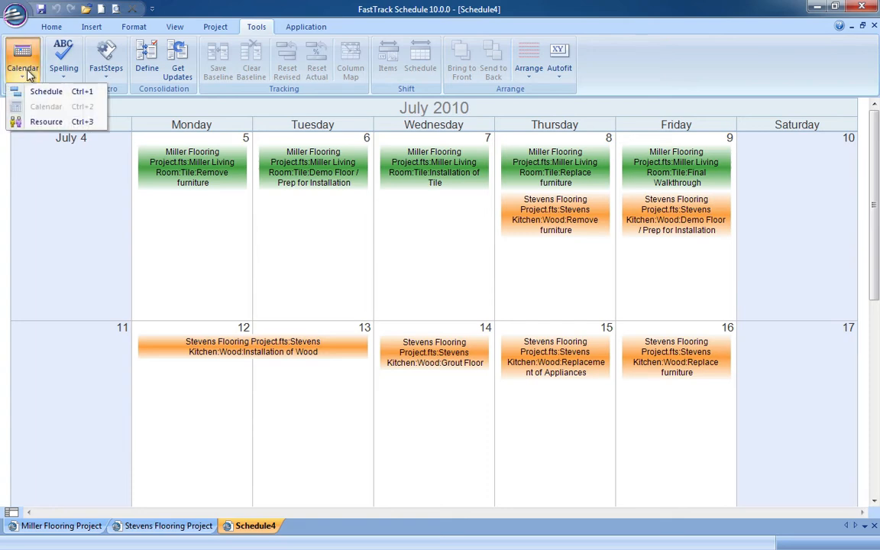
left_click(45, 123)
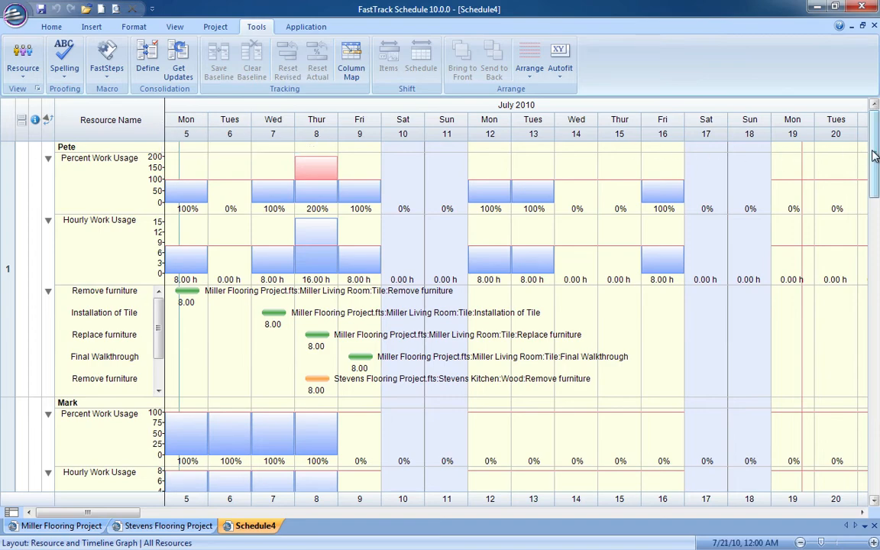
Scroll the resource graph to review Pete, Mark, Derek and Ethan's workloads
scroll("down", 3)
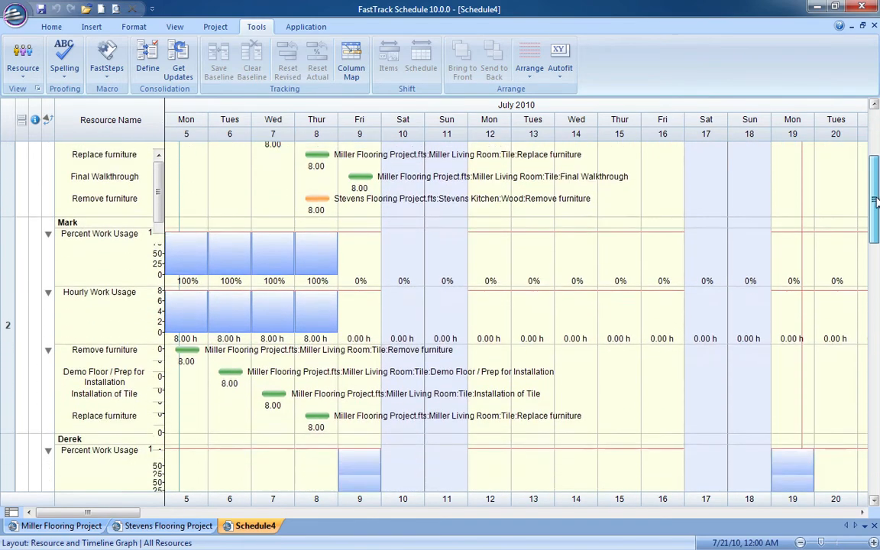
scroll("down", 3)
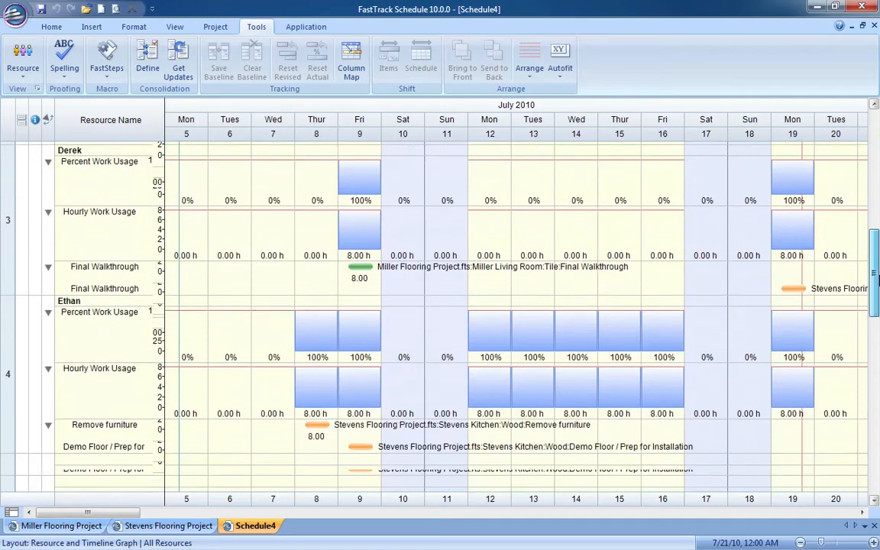
scroll("up", 3)
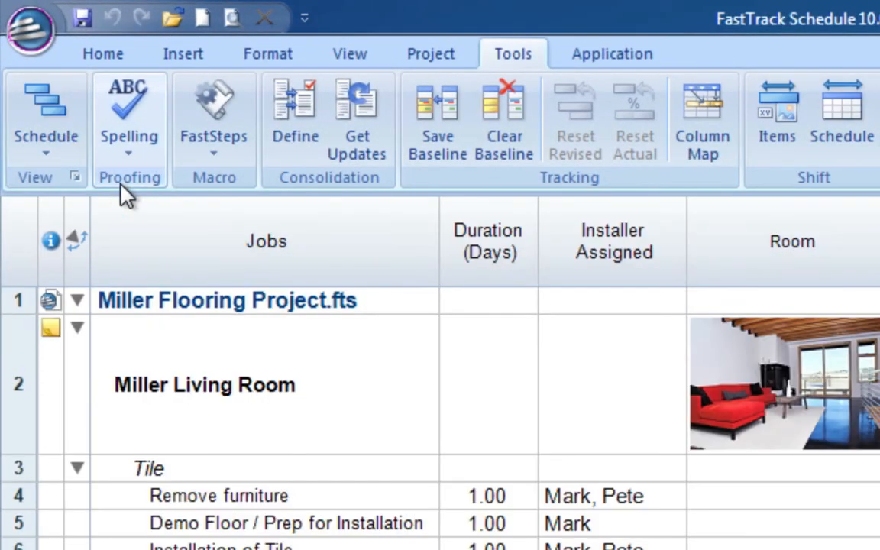
mouse_move(358, 123)
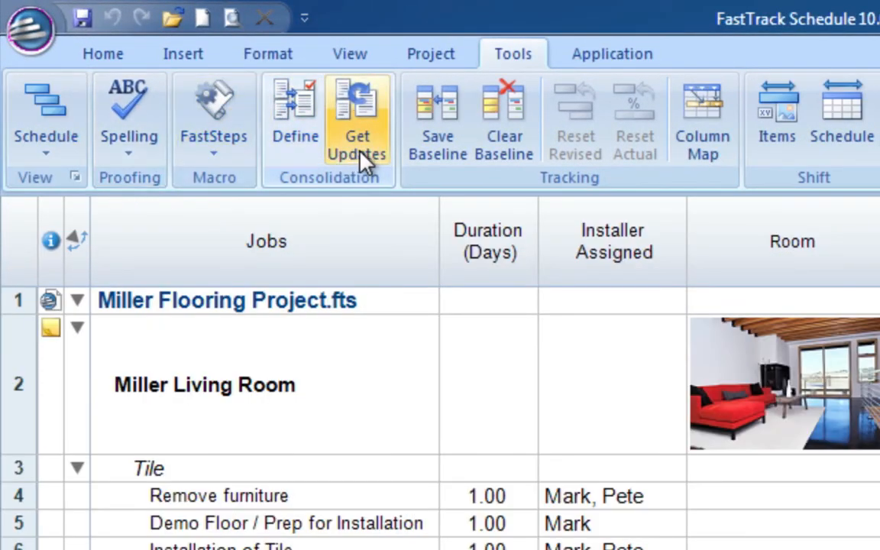